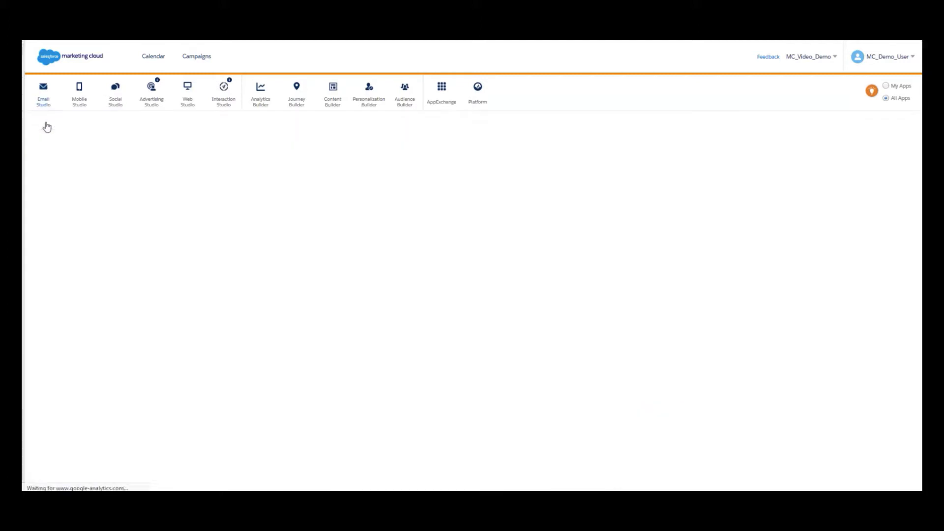
Step: Go to Email Studio's Subscribers > Data Filters page, which lists no filters
left_click(43, 93)
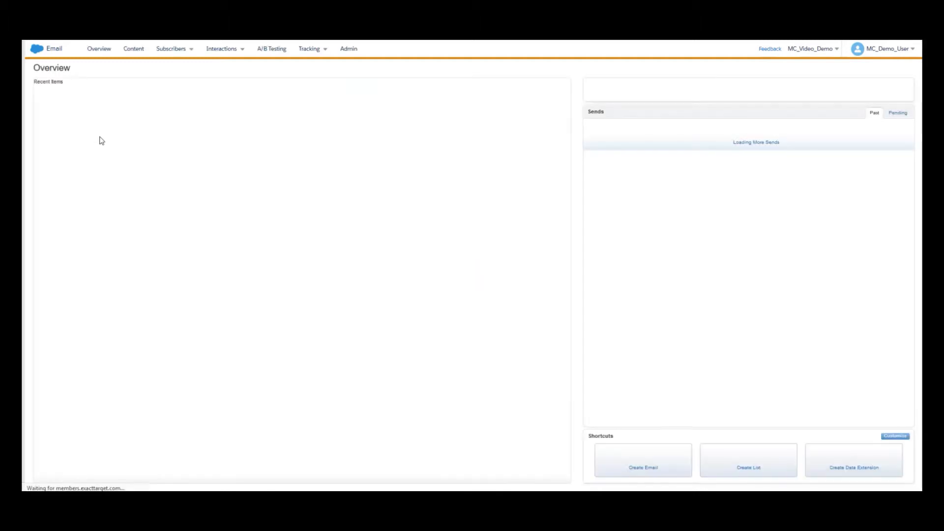
left_click(171, 48)
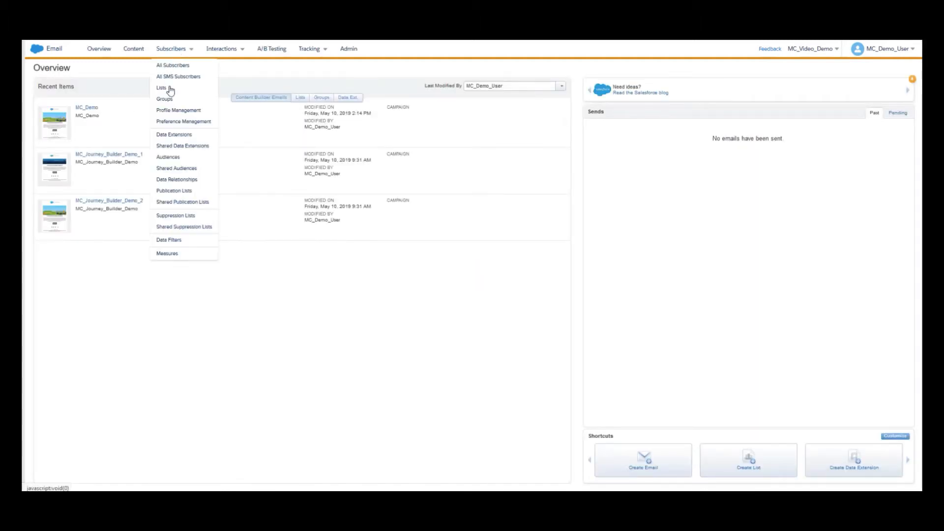
left_click(161, 88)
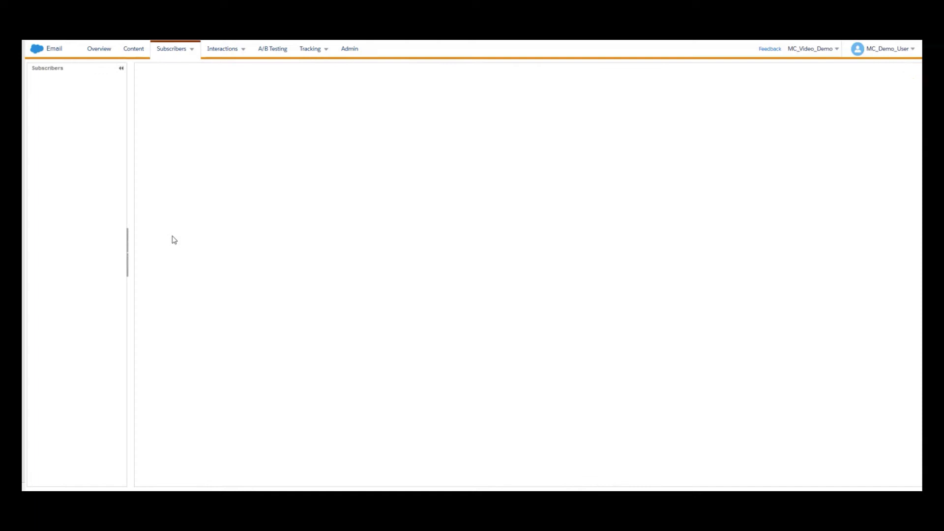
left_click(55, 164)
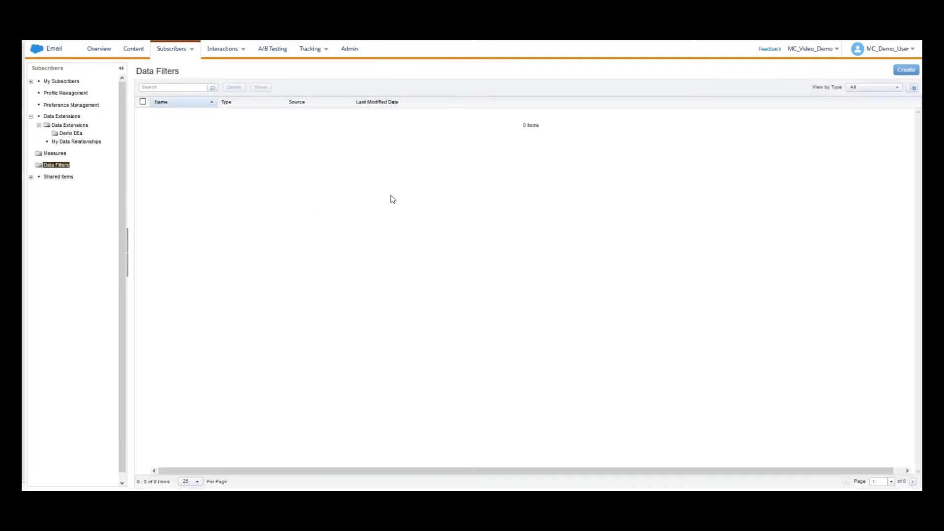
Step: Create a new data filter sourced from the MC_DataFilter_Source data extension in Demo DEs
left_click(906, 70)
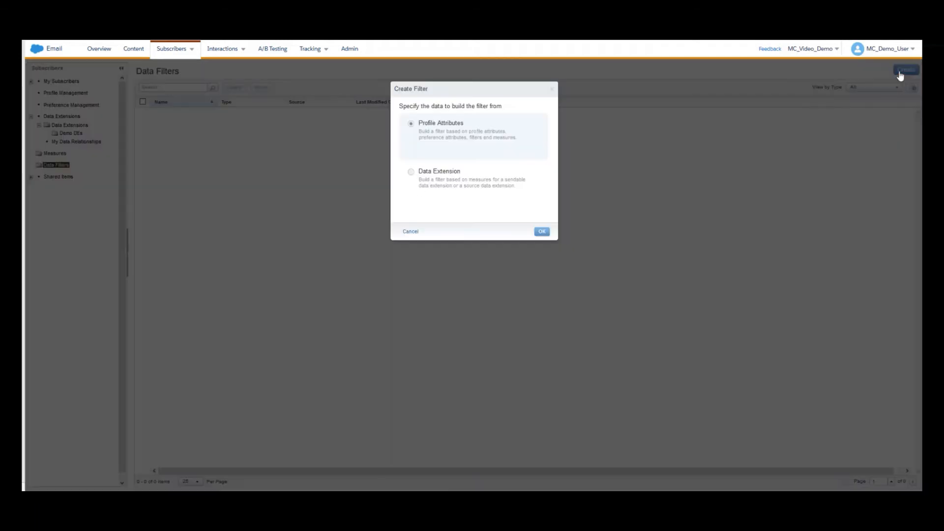
mouse_move(697, 148)
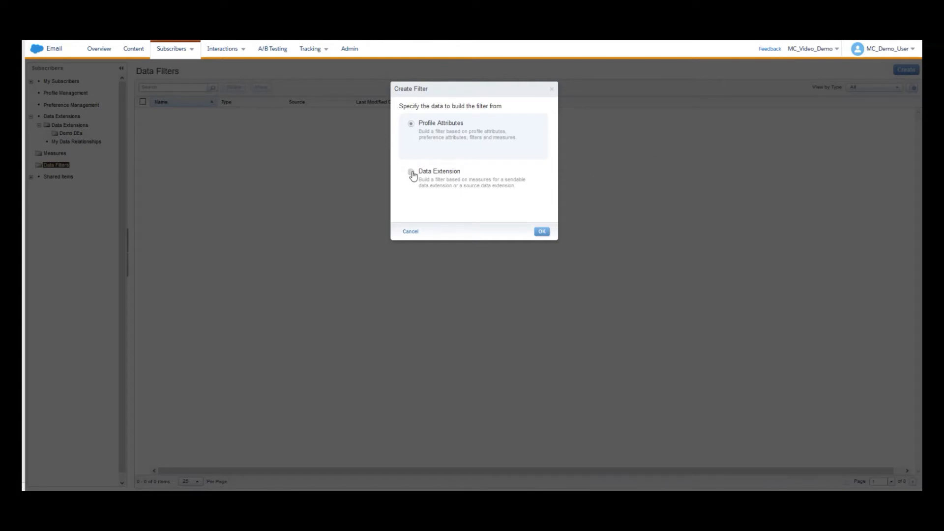
left_click(541, 231)
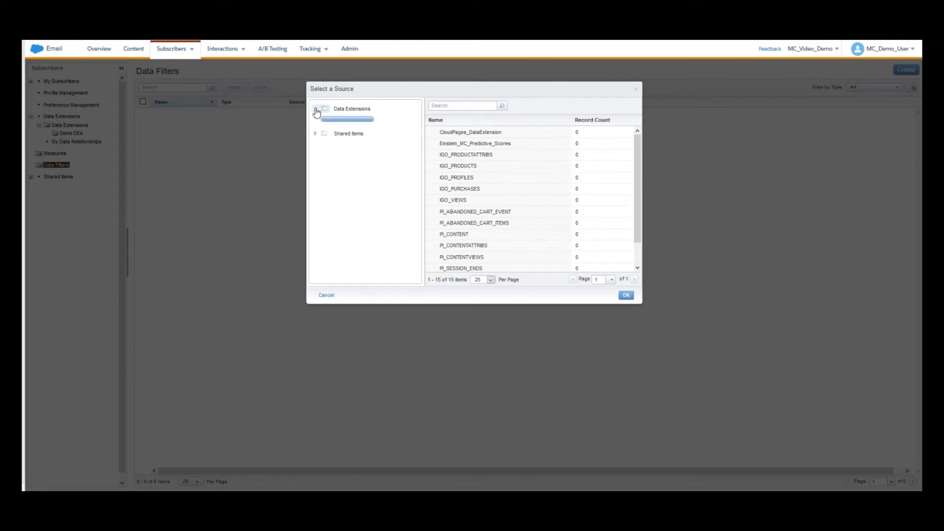
left_click(354, 118)
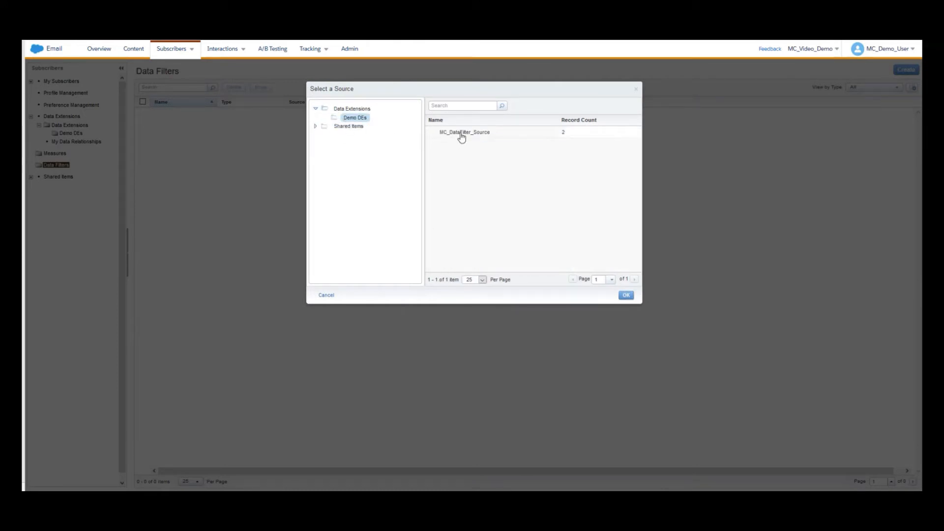
left_click(625, 295)
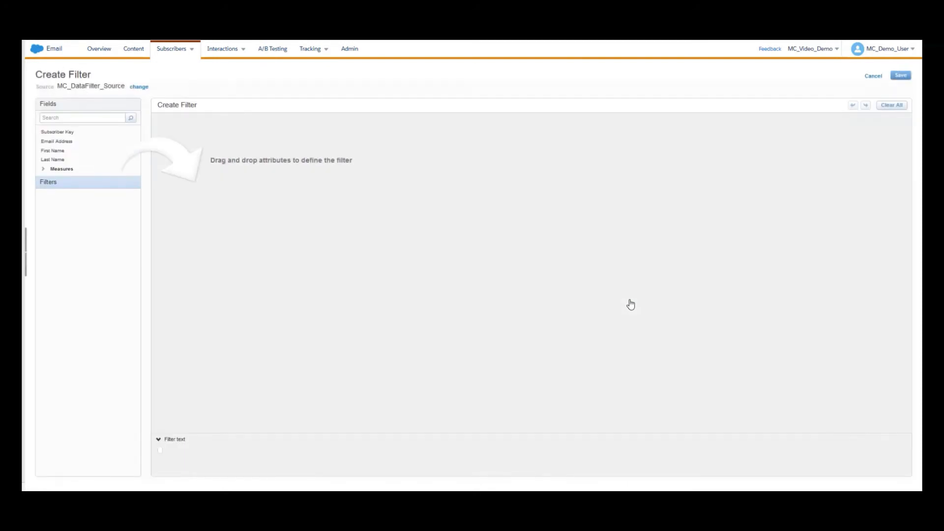
mouse_move(628, 300)
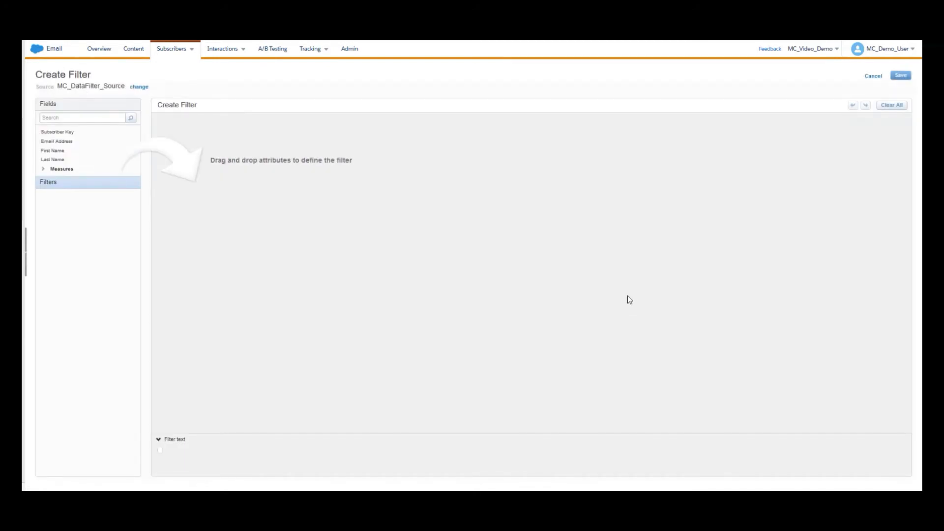
mouse_move(453, 259)
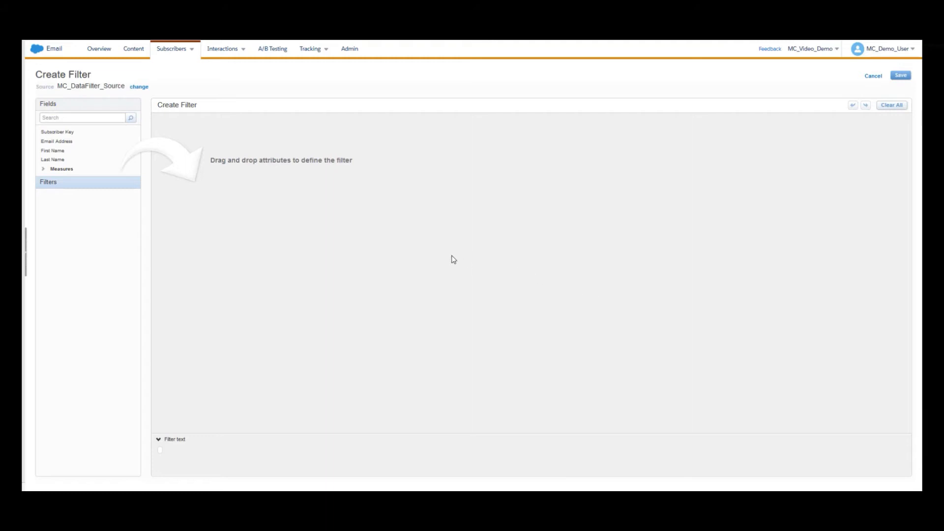
mouse_move(203, 175)
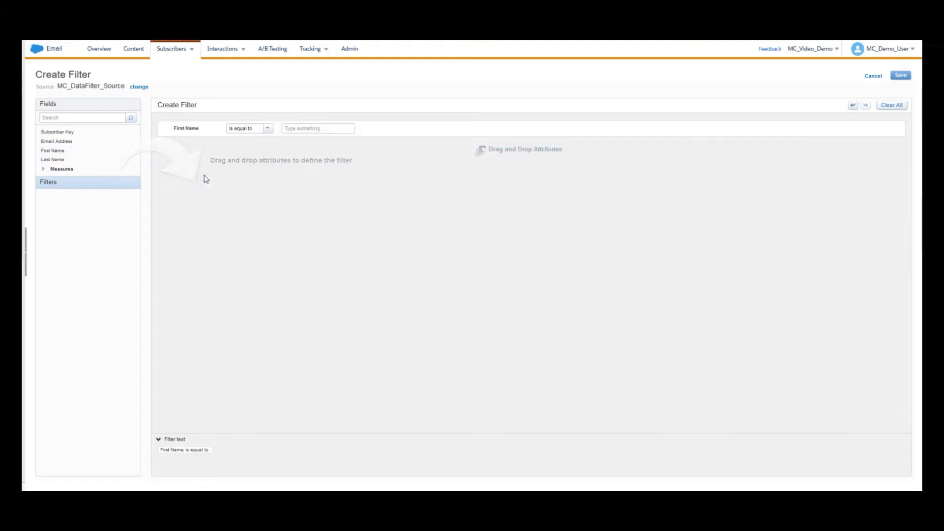
Step: Set the First Name condition to 'is not empty' and start saving the filter
left_click(268, 128)
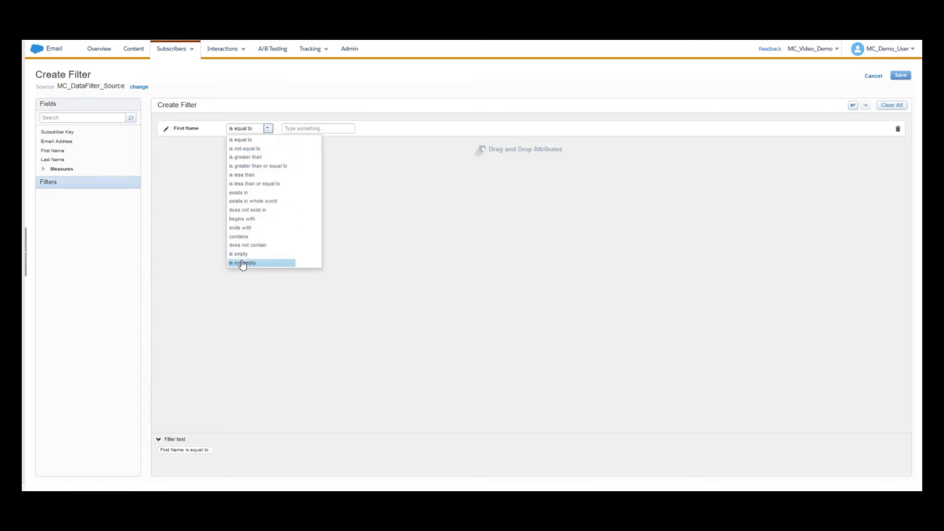
left_click(243, 262)
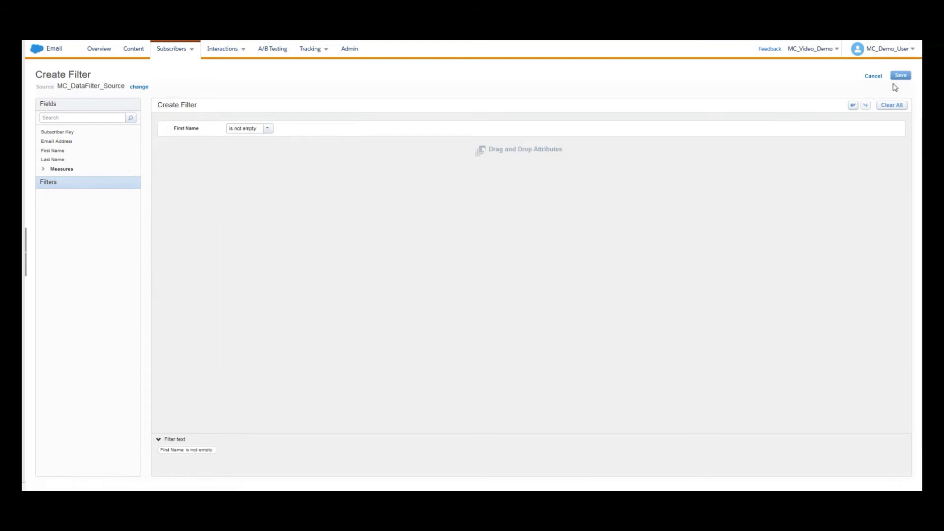
left_click(899, 74)
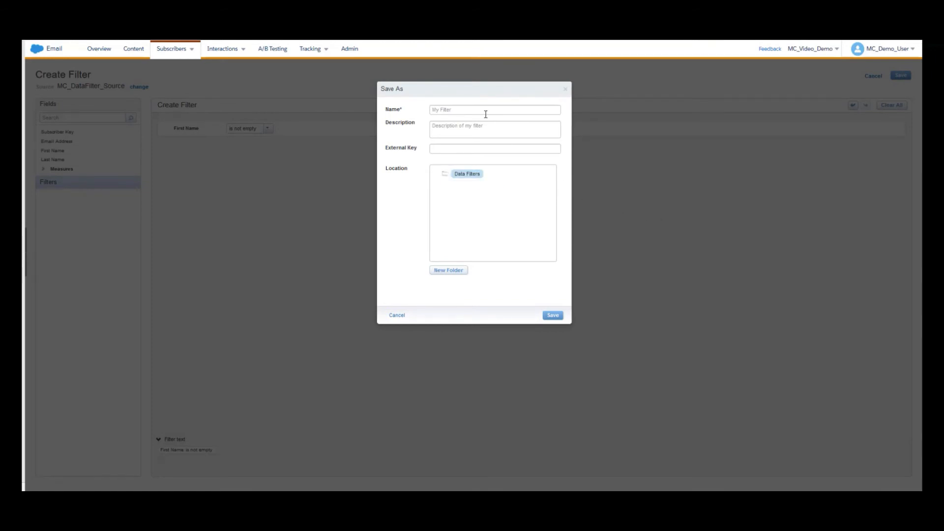
Step: Name the filter 'Demo' and save it
type("De")
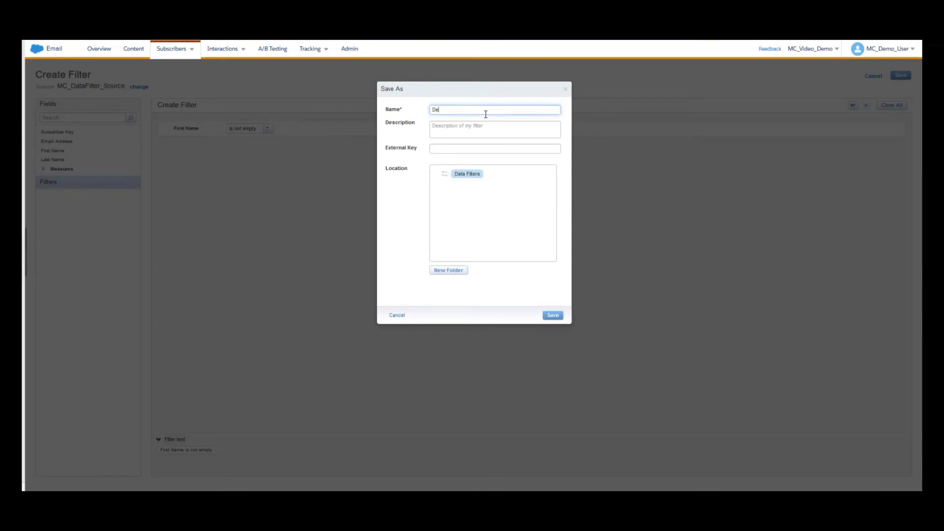
type("mo")
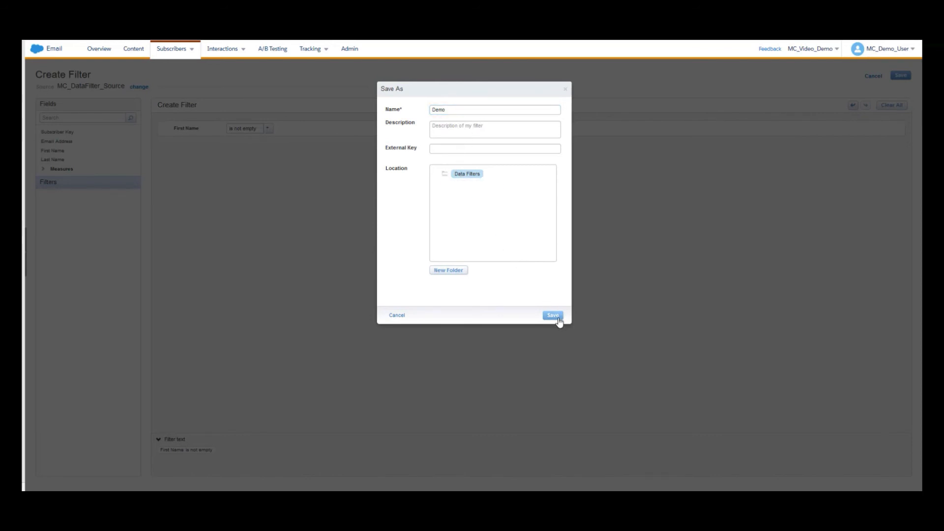
left_click(551, 314)
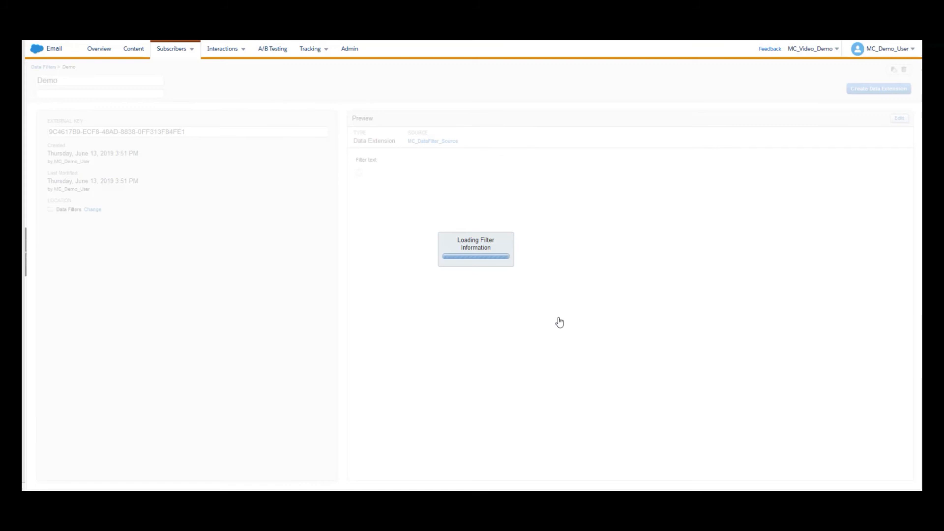